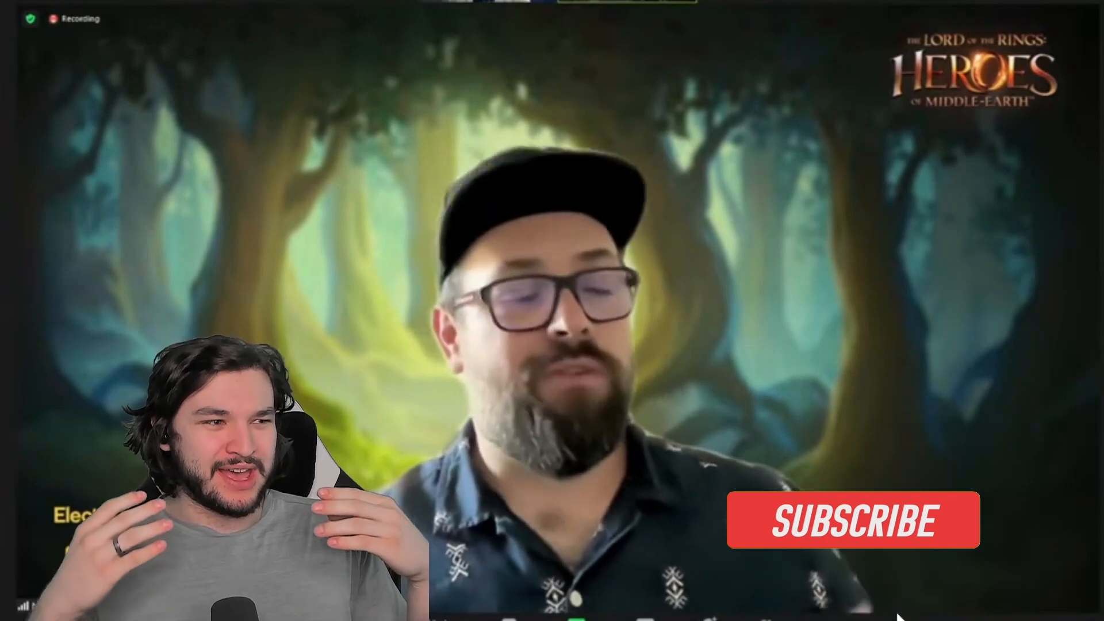
- Highlight the whole 'Recurring marquees' line in the notes for emphasis
left_click(849, 530)
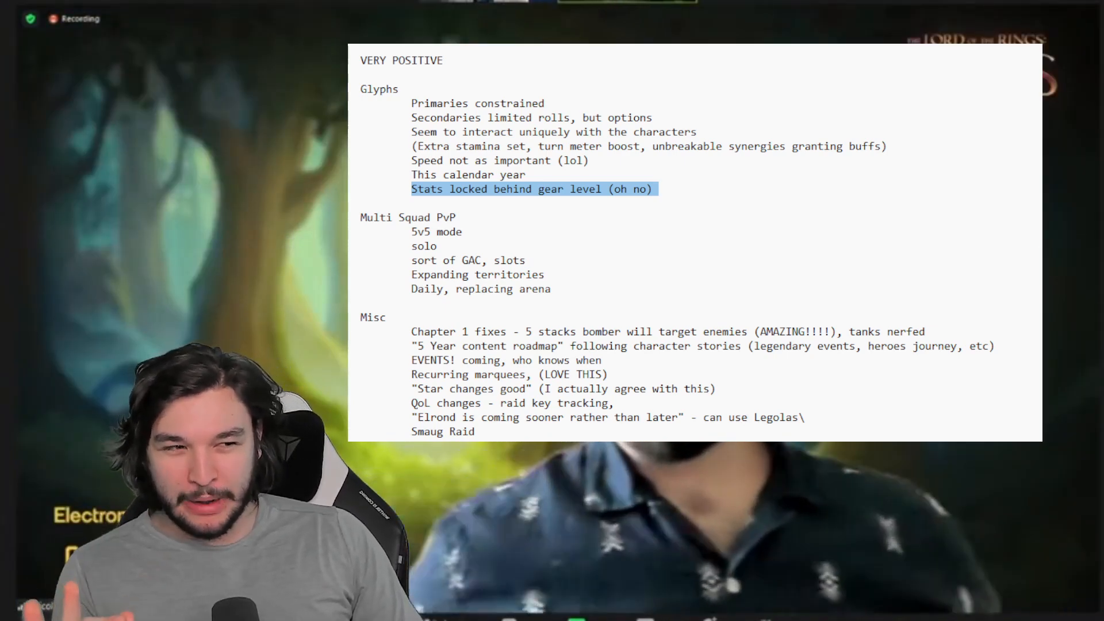
left_click(526, 174)
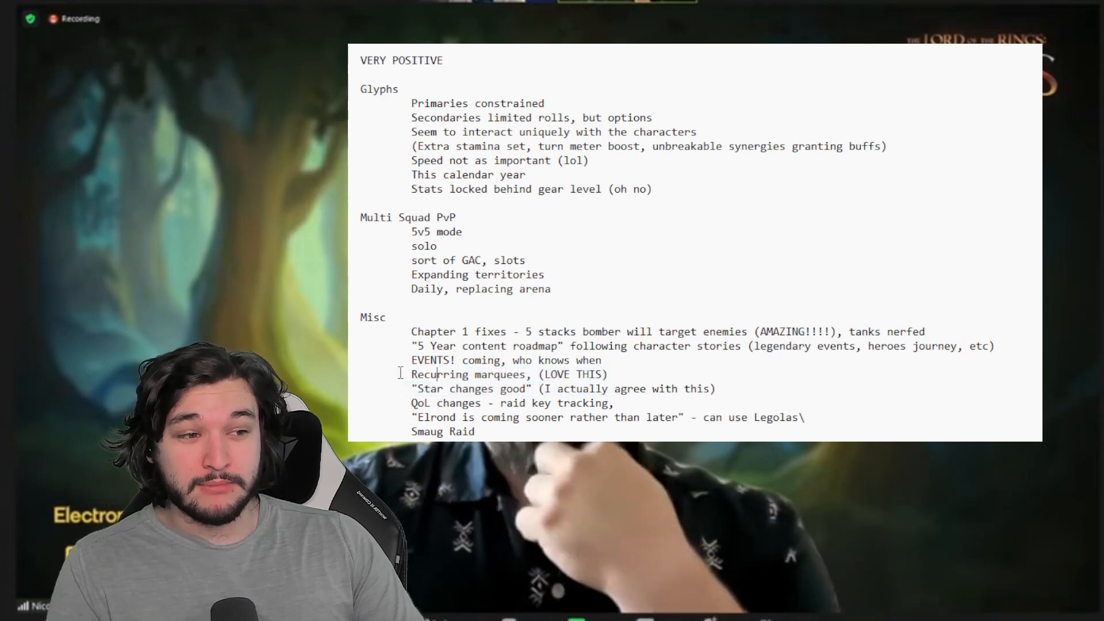
triple_click(506, 375)
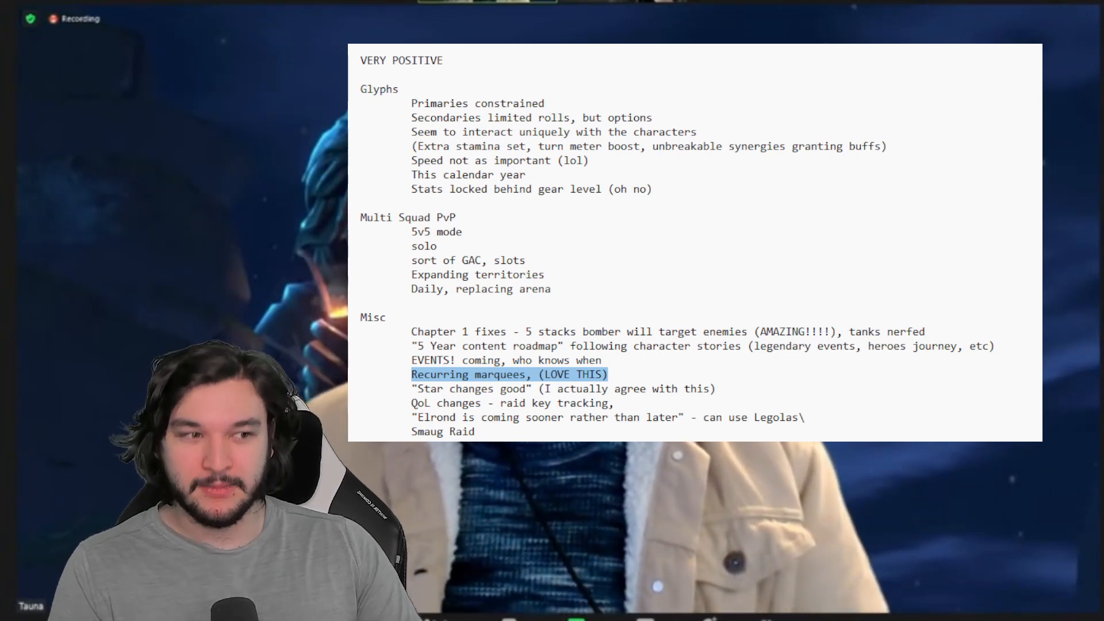
left_click(651, 400)
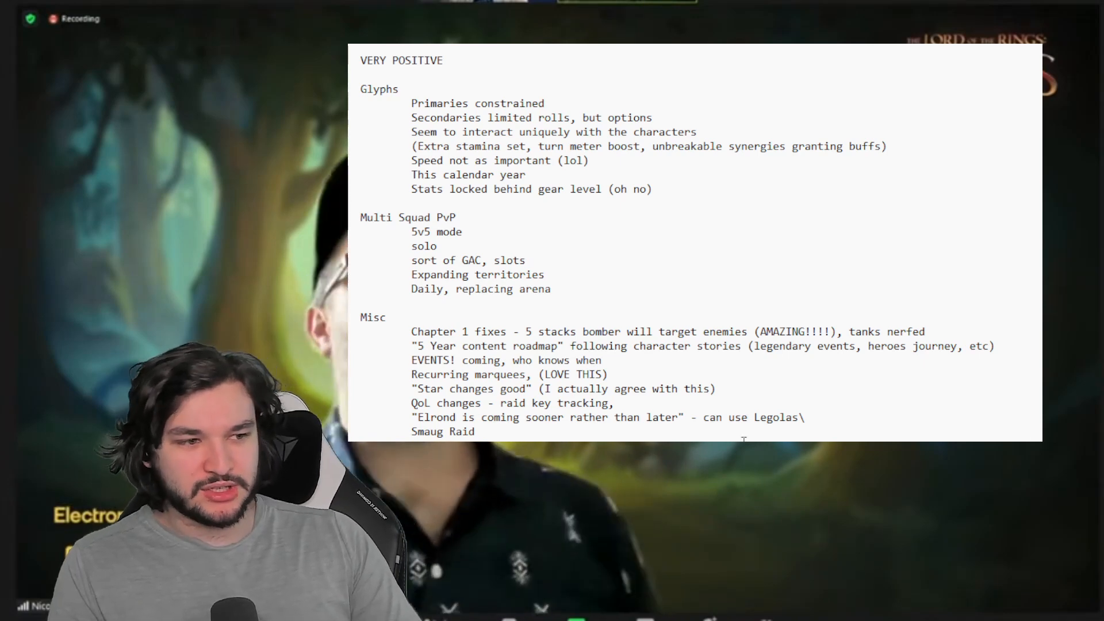
- Highlight the 'Elrond is coming sooner rather than later' line through 'Smaug Raid'
left_click_drag(412, 416, 704, 416)
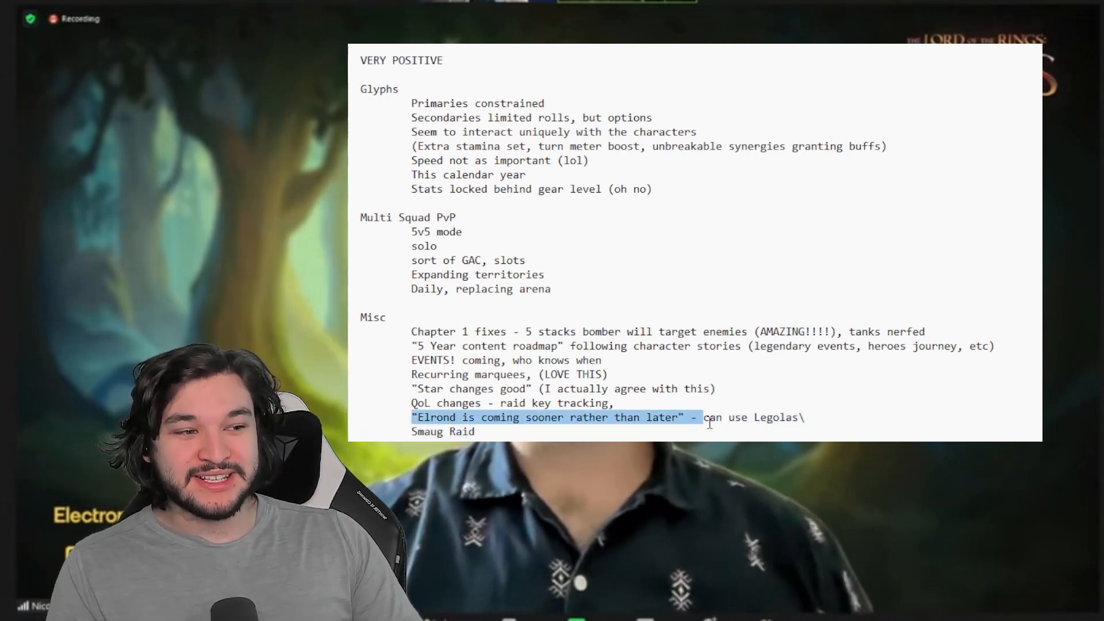
left_click_drag(710, 416, 475, 431)
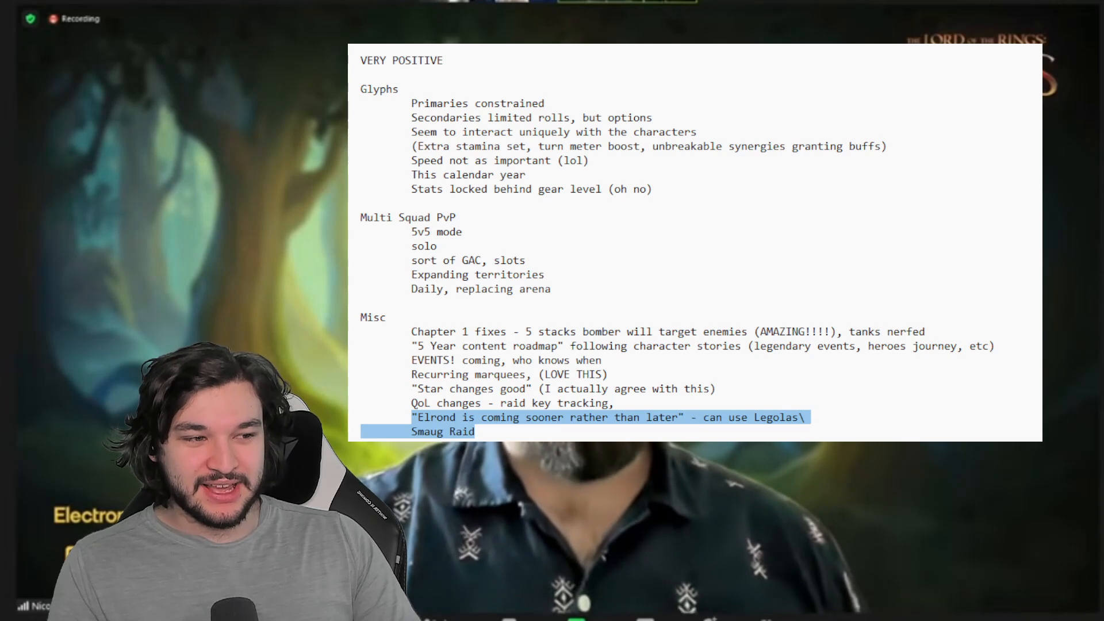